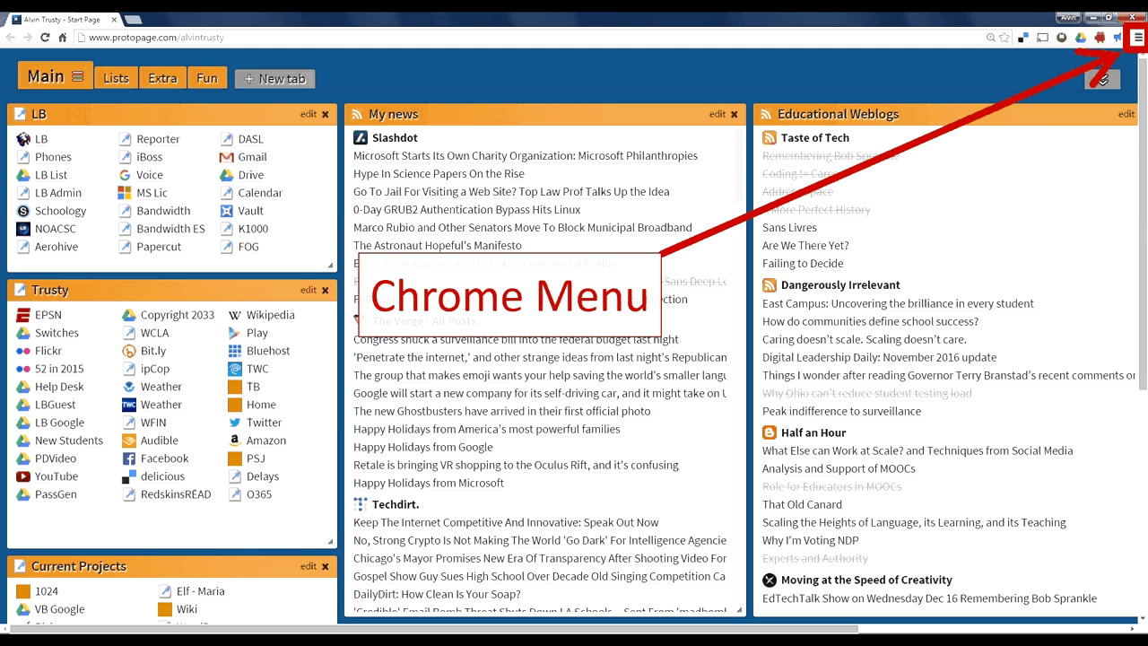
# Step: Exit the slideshow and bring up Chrome's Settings page from the Chrome menu
pyautogui.click(1137, 36)
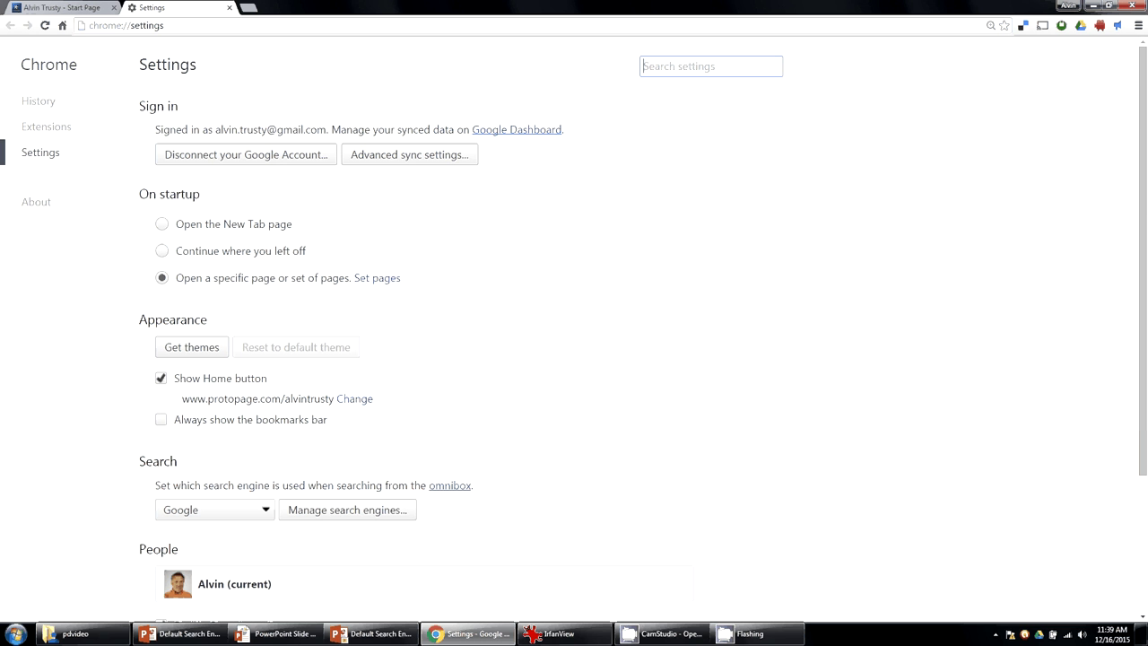
pyautogui.moveTo(376, 481)
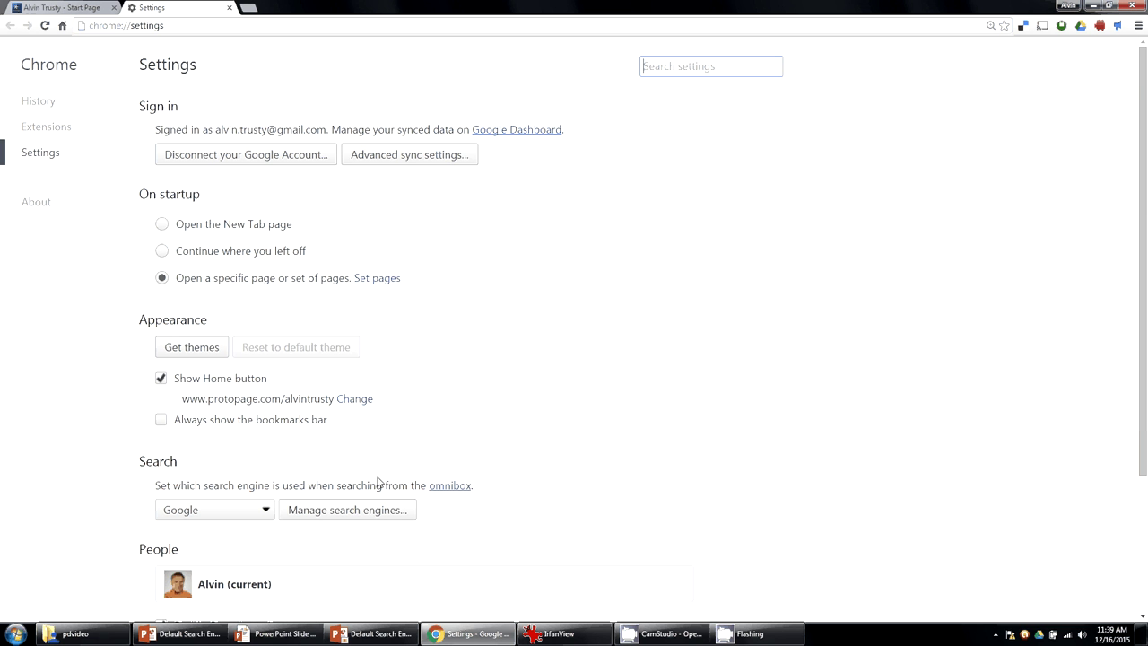
# Step: Choose Bing as Chrome's default search engine in the Search dropdown
pyautogui.click(213, 510)
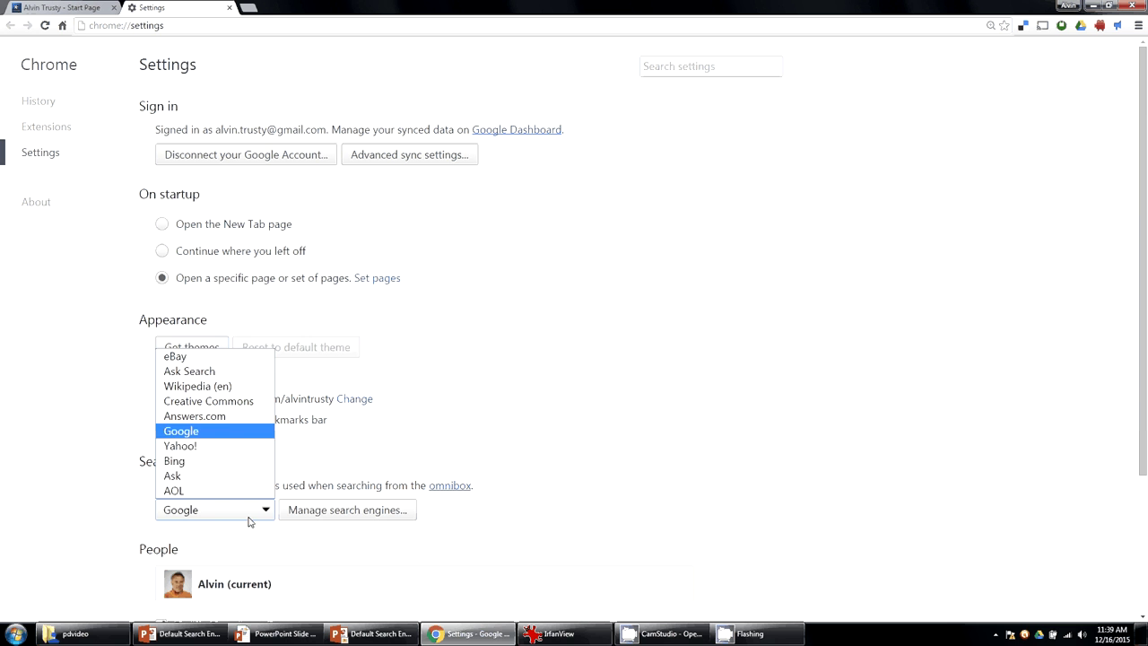
pyautogui.click(180, 460)
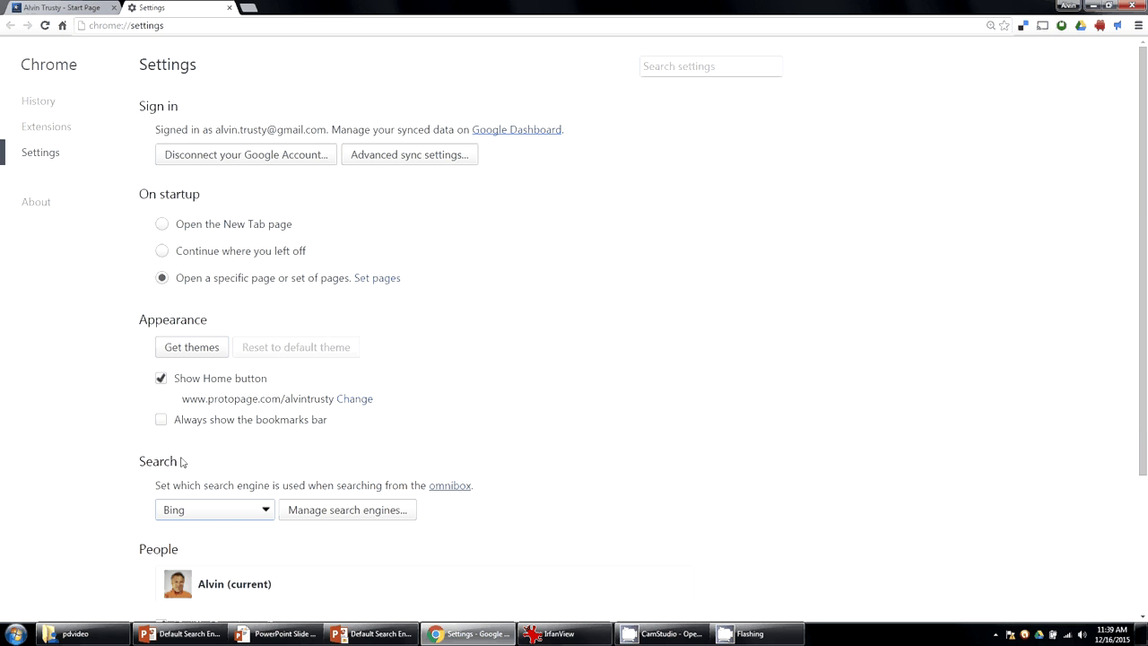
pyautogui.moveTo(632, 474)
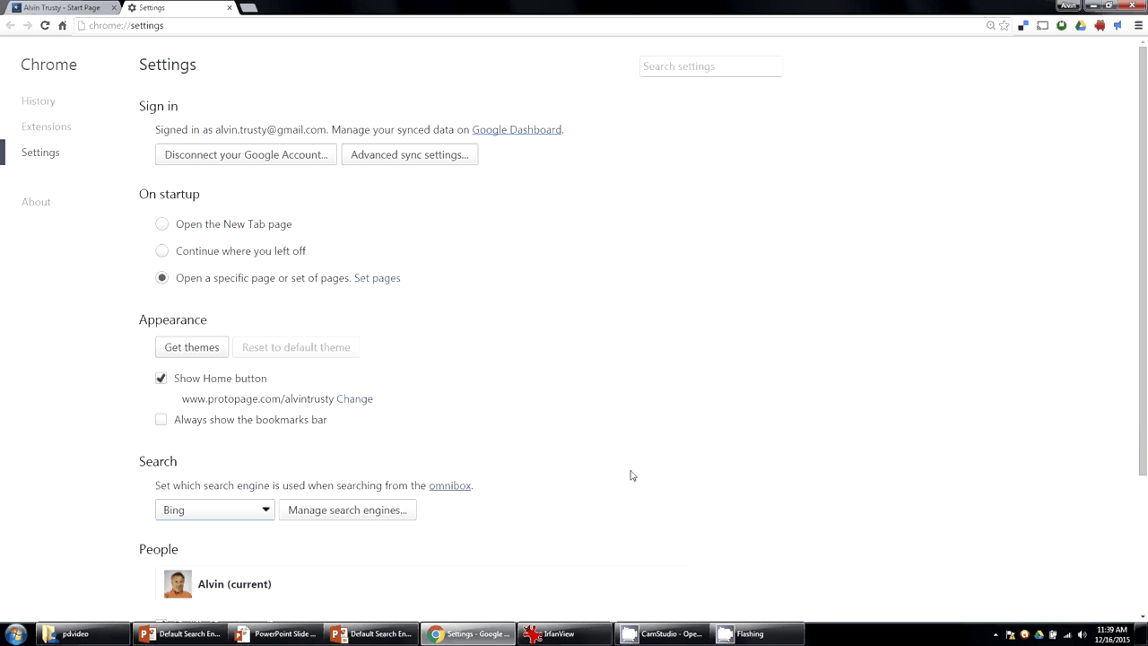
pyautogui.moveTo(430, 440)
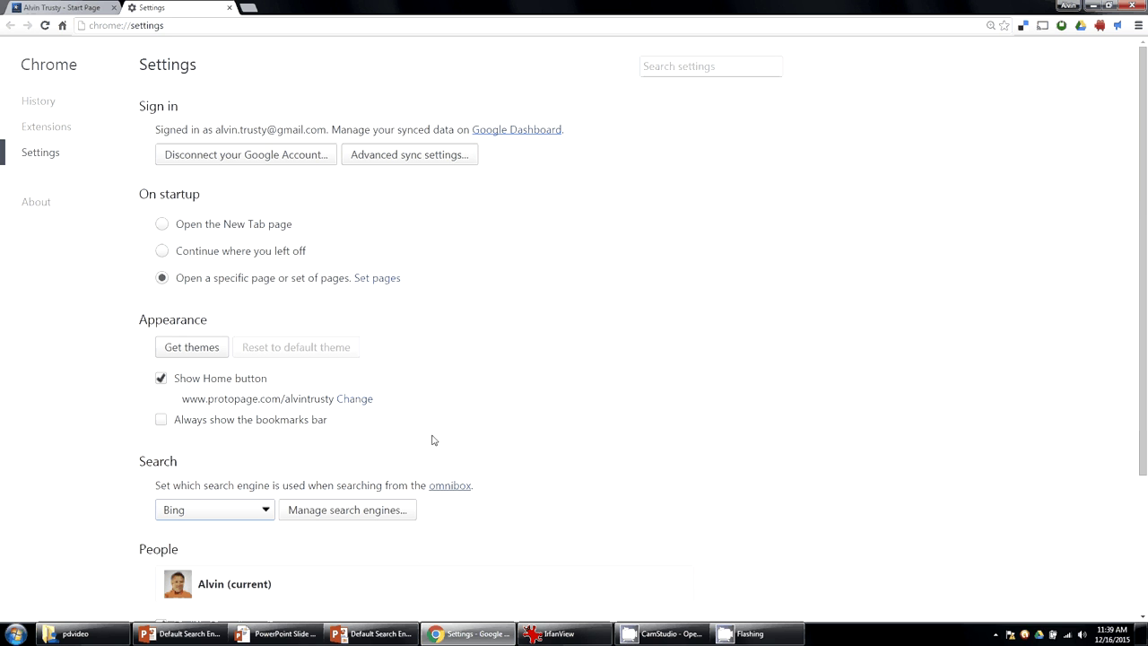
# Step: Search 'largest ocean' from the address bar and get Bing results
pyautogui.click(125, 25)
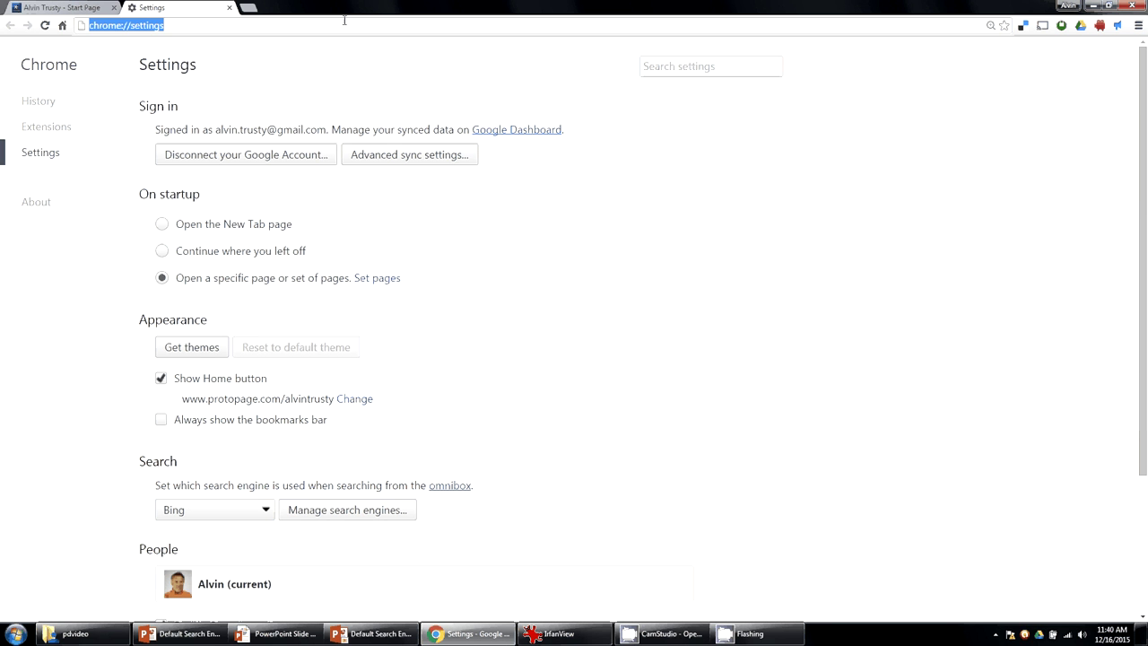
pyautogui.write('largest ocean')
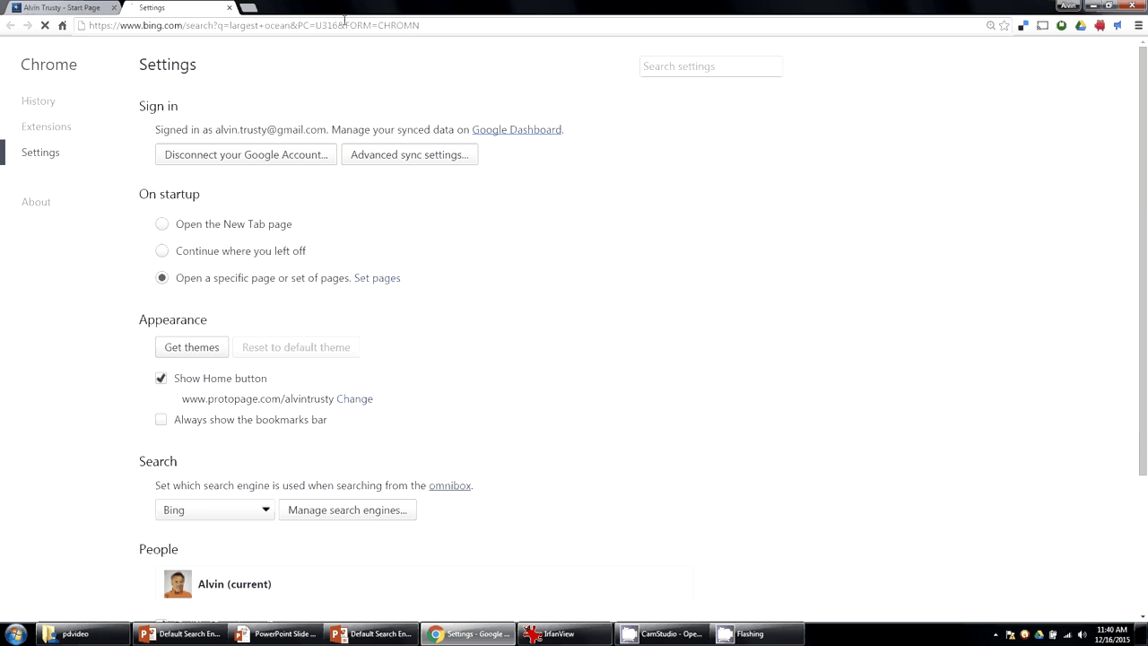
pyautogui.click(179, 7)
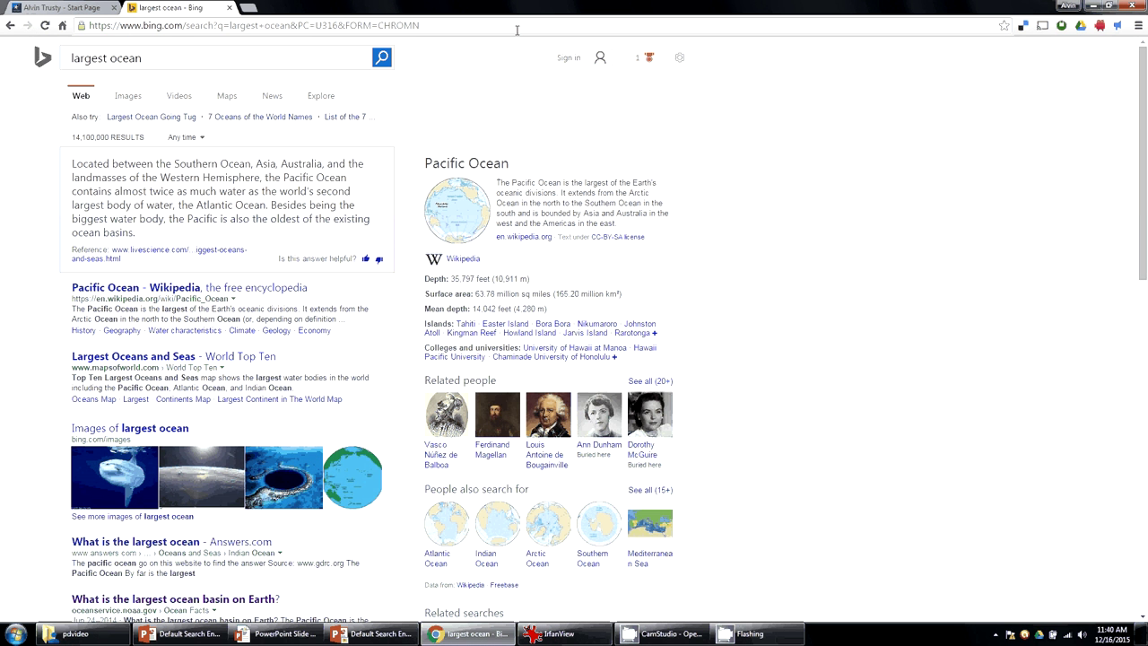
pyautogui.click(269, 25)
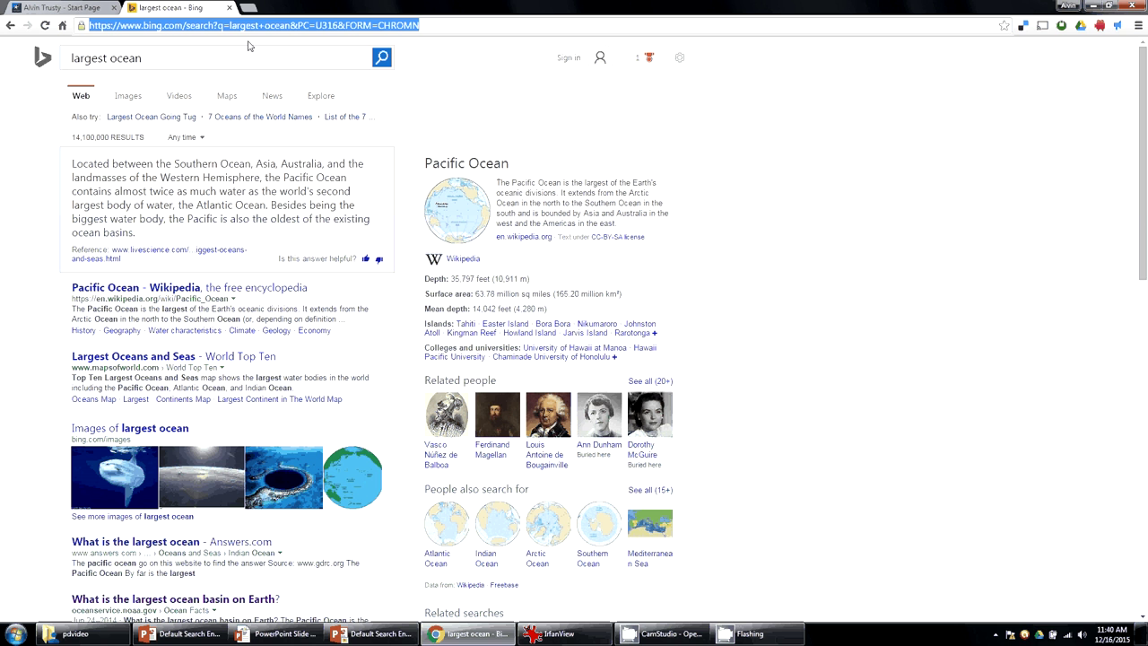
pyautogui.moveTo(470, 79)
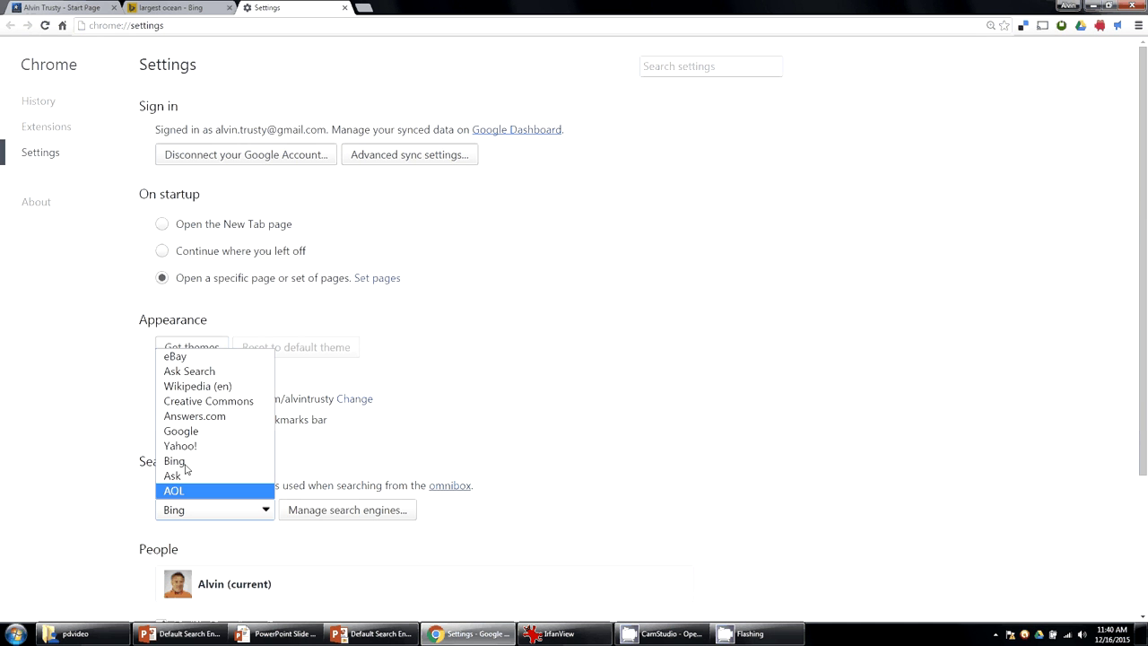
# Step: Choose Yahoo! as the default engine and search 'largest ocean' with it
pyautogui.click(180, 445)
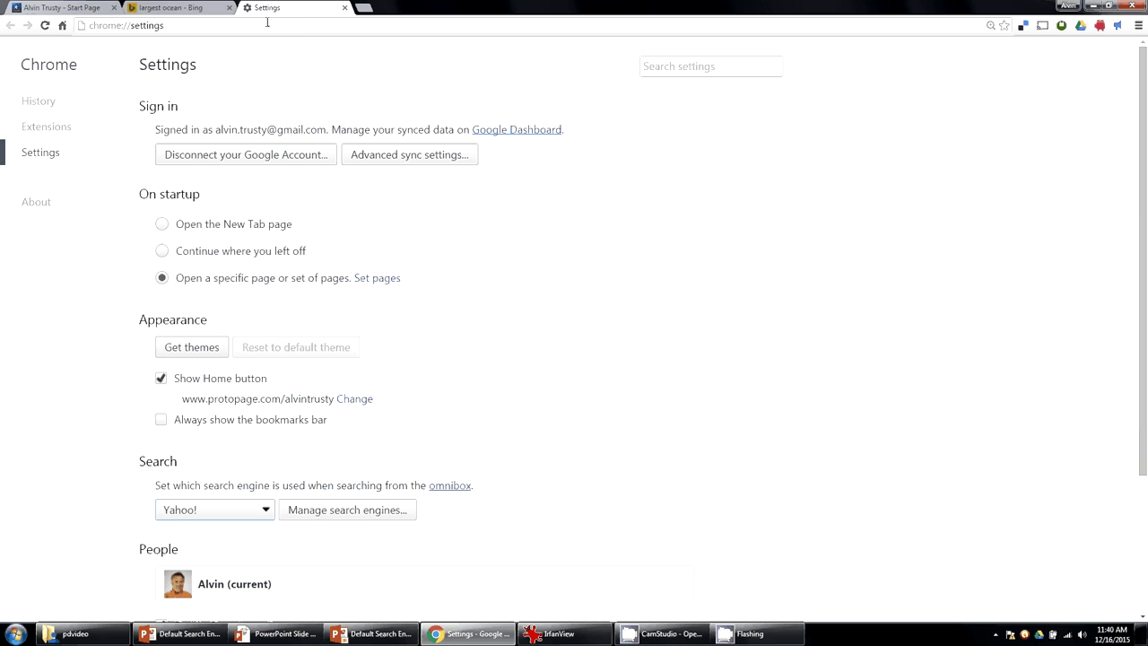
pyautogui.write('largest ocean')
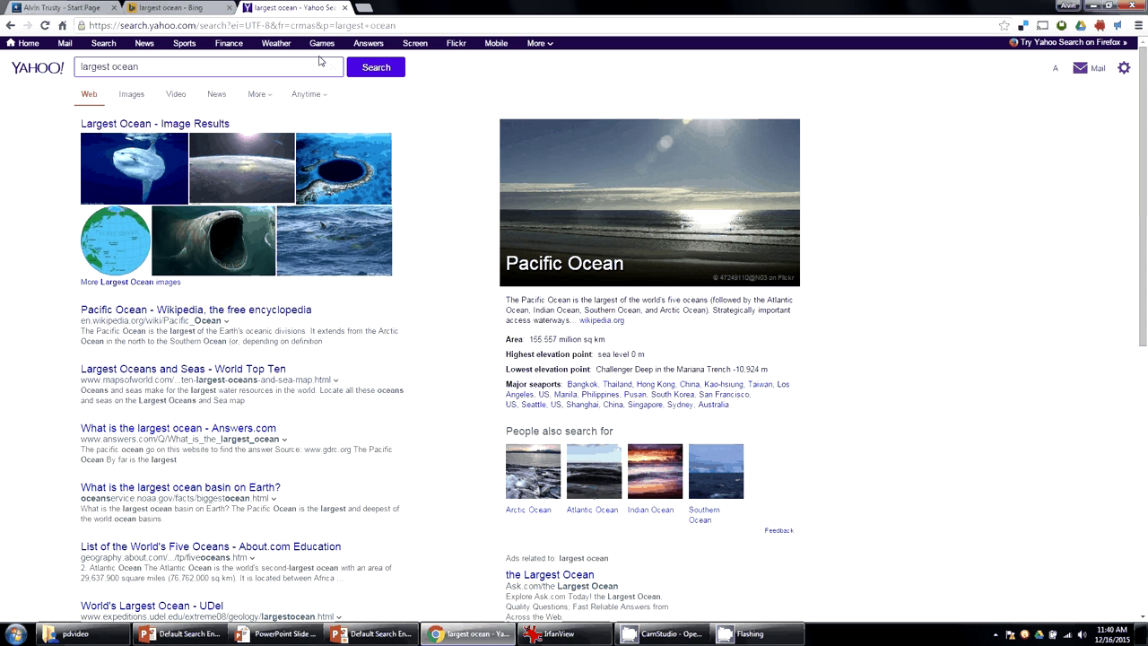
# Step: Return to Settings and set Google back as the default search engine
pyautogui.click(1141, 25)
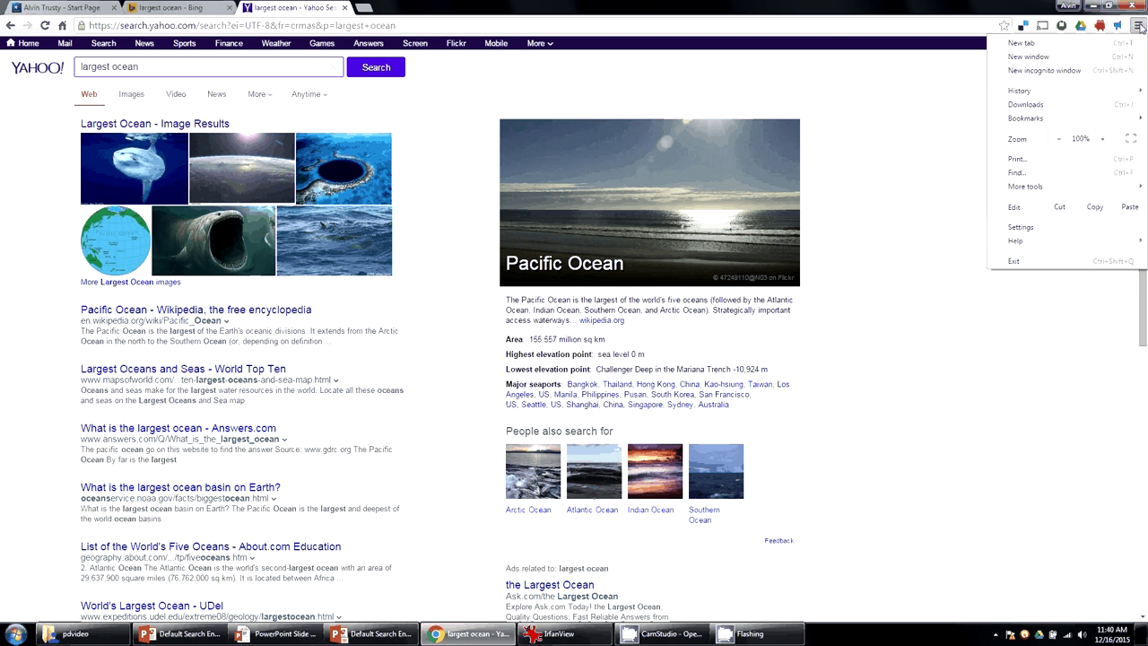
pyautogui.moveTo(1021, 226)
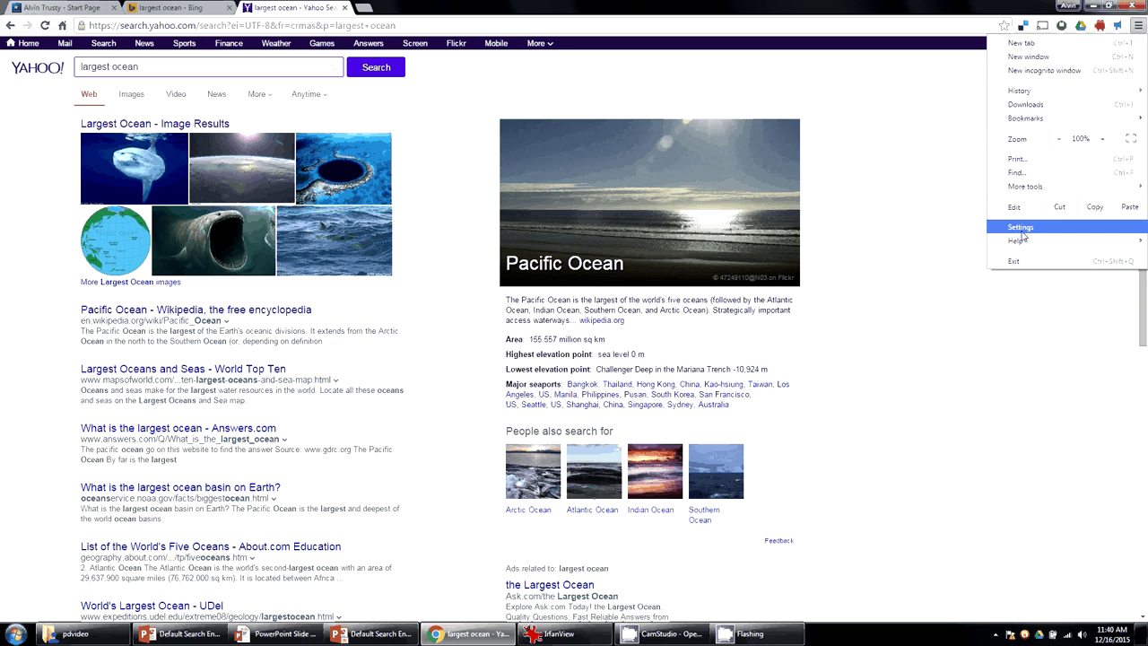
pyautogui.click(1021, 226)
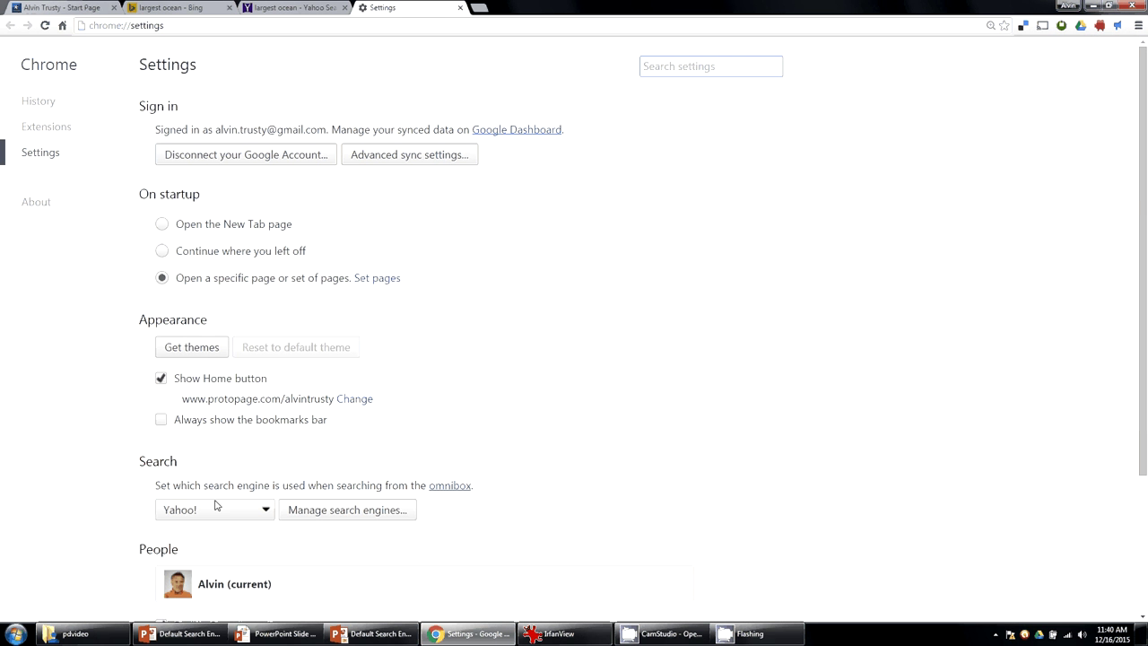
pyautogui.click(213, 510)
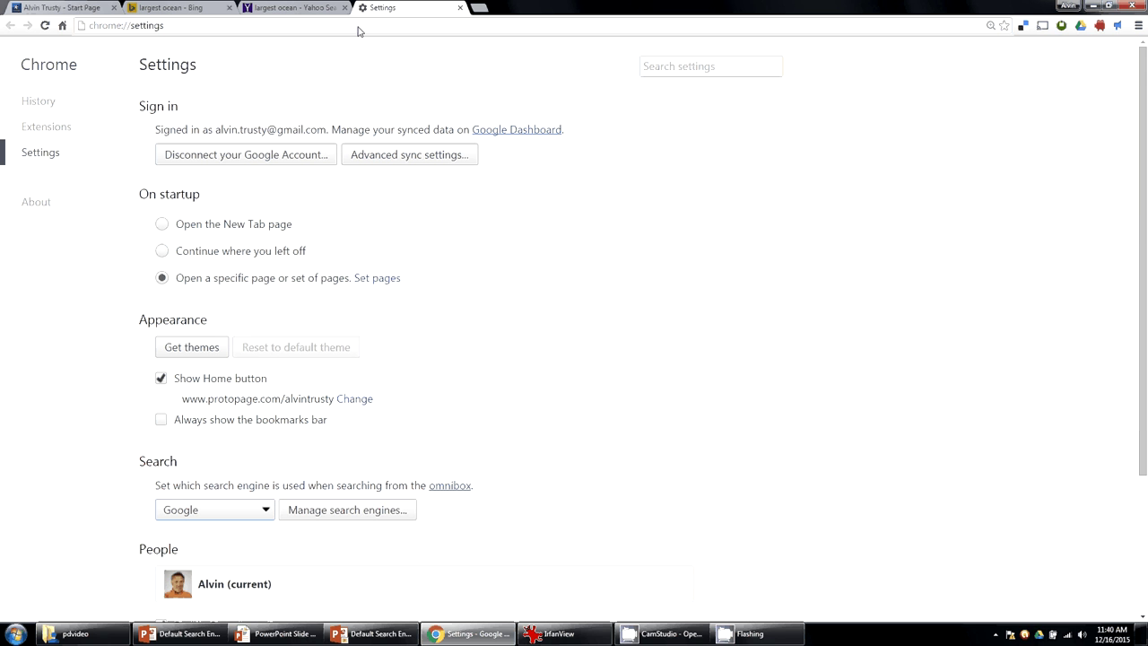
# Step: Search 'largest ocean' from the address bar and get Google results
pyautogui.click(125, 26)
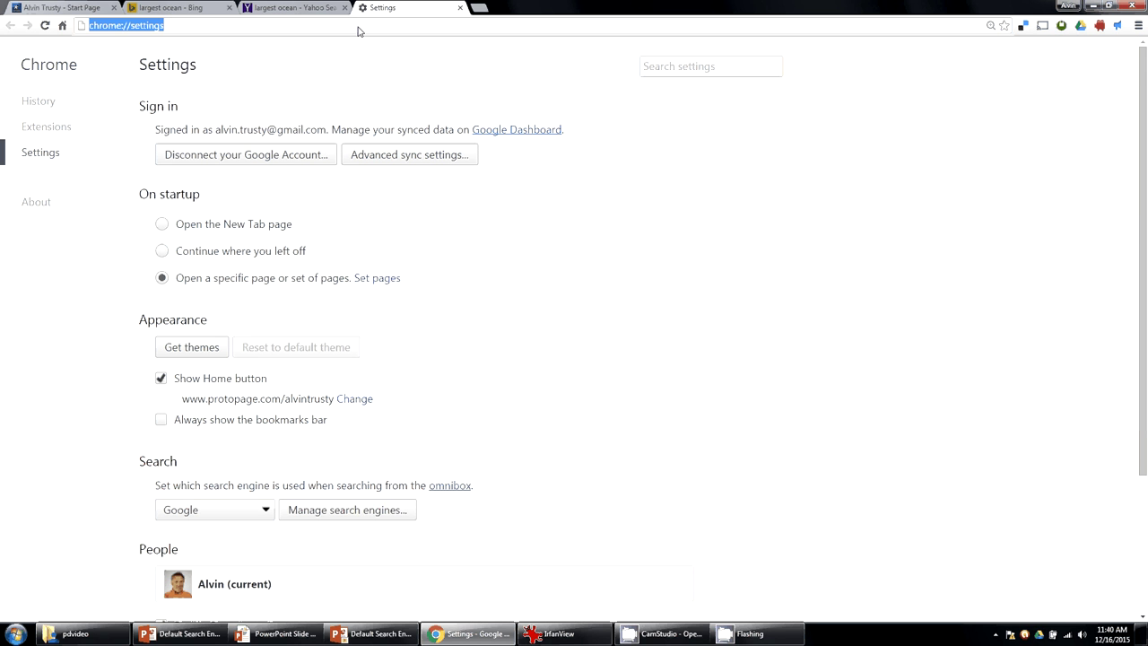
pyautogui.click(409, 7)
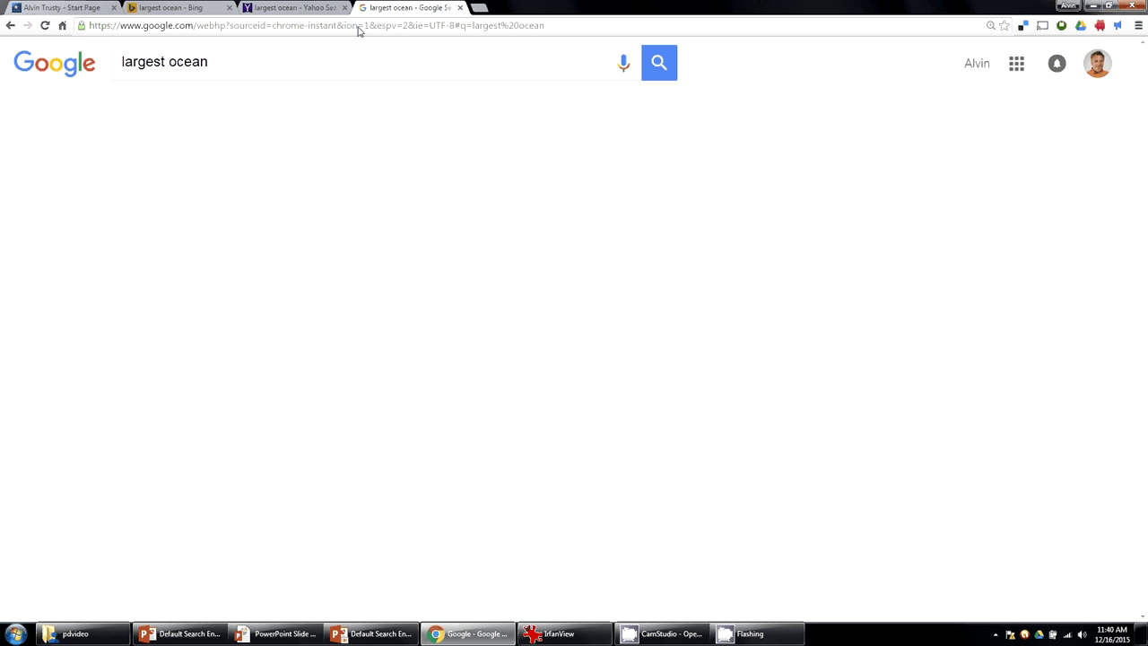